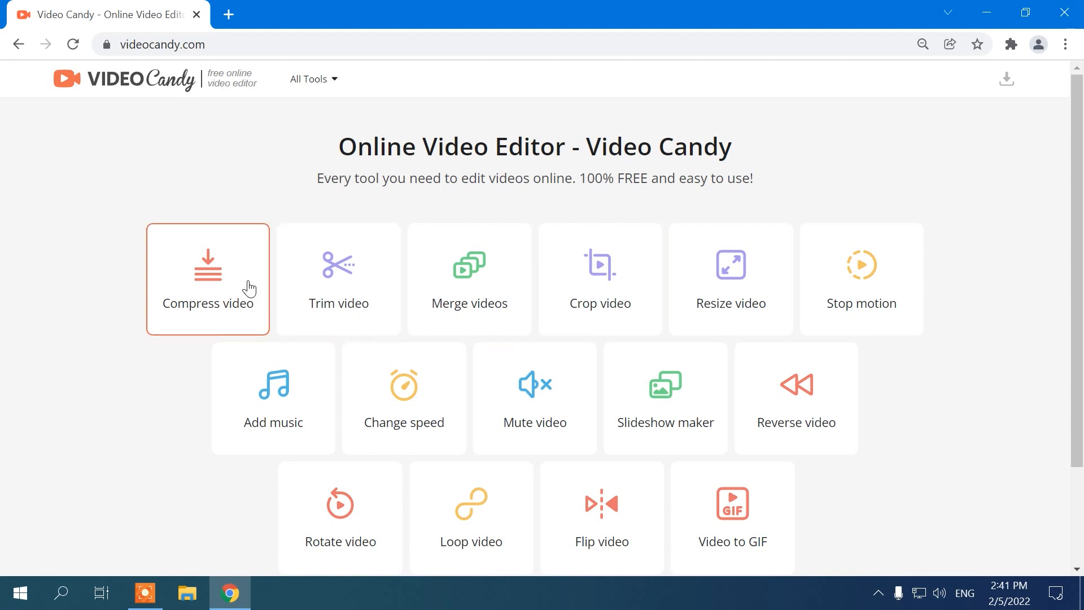
Choose the Trim video tool from the Video Candy home page
left_click(338, 280)
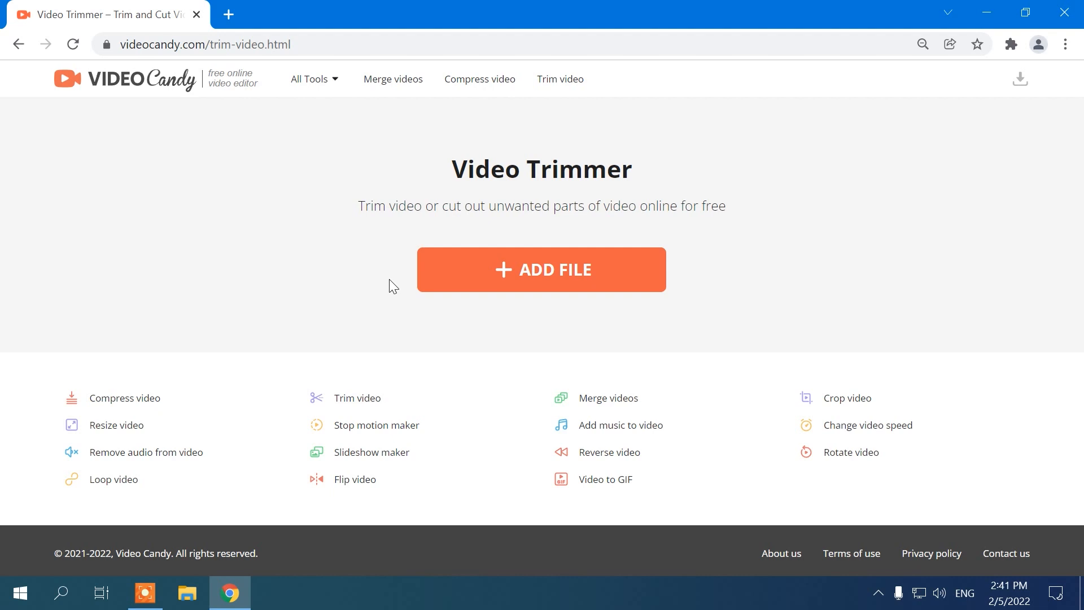
mouse_move(638, 278)
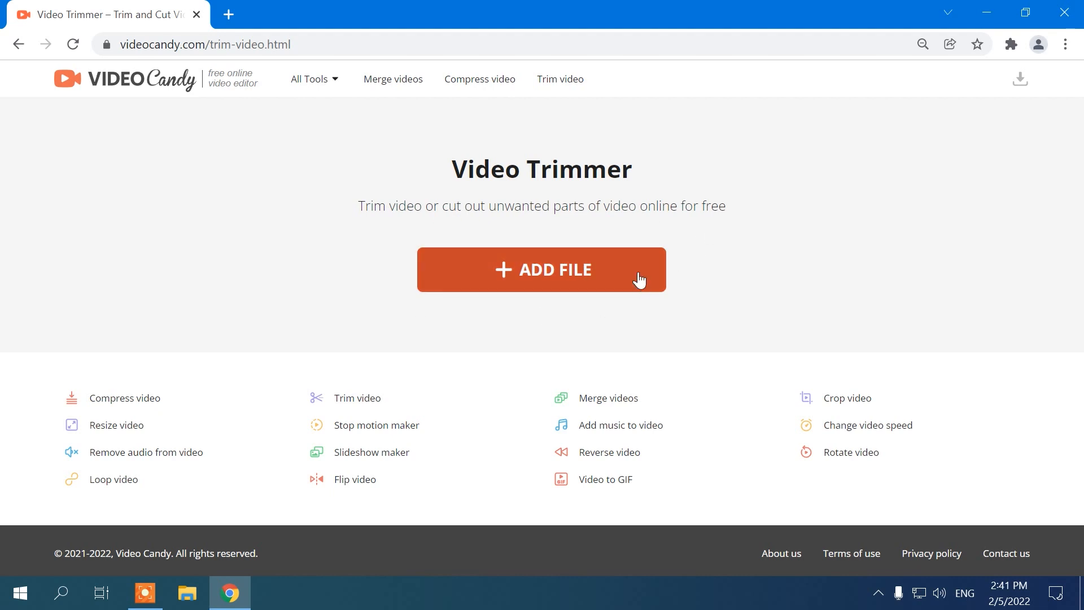
Add My video 1.mp4 from the Desktop into the trimmer
left_click(542, 269)
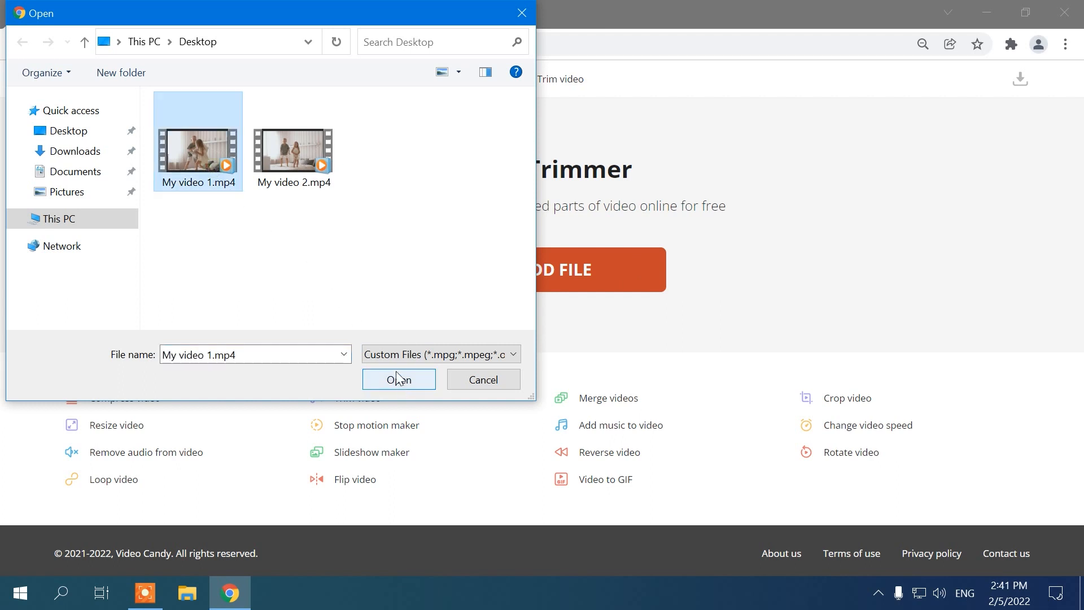
left_click(399, 379)
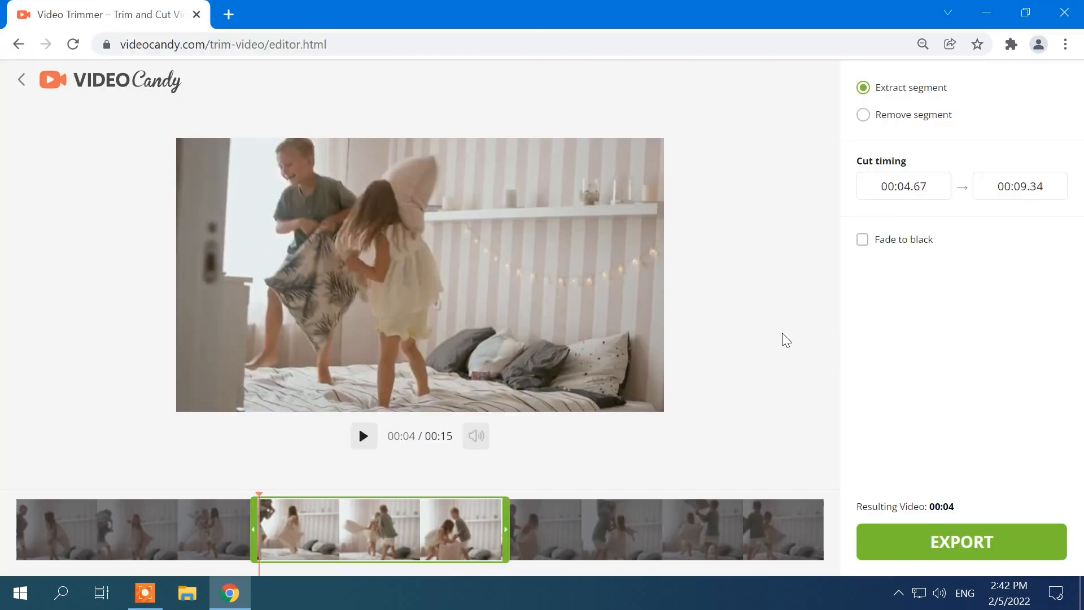
mouse_move(908, 122)
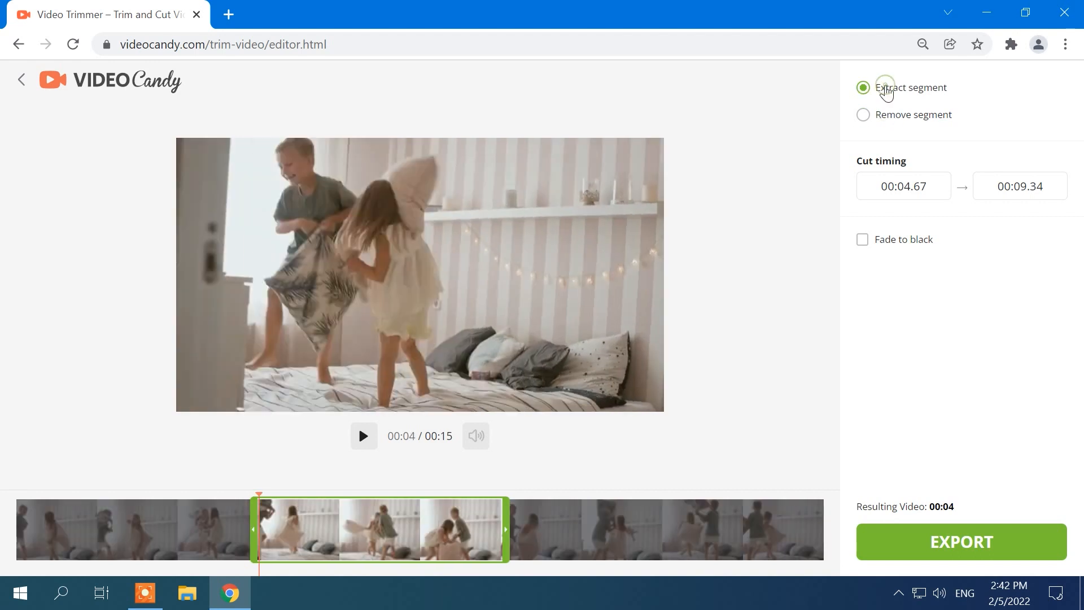
Extract a segment running from about 00:04.3 to 00:12, roughly seven seconds long
left_click(903, 186)
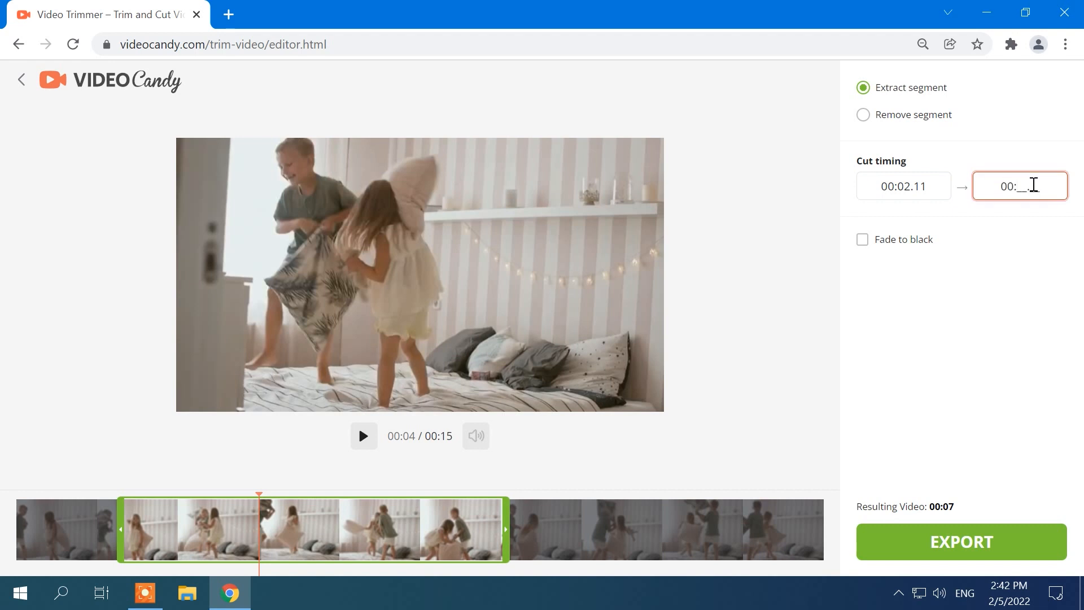
left_click_drag(505, 529, 356, 529)
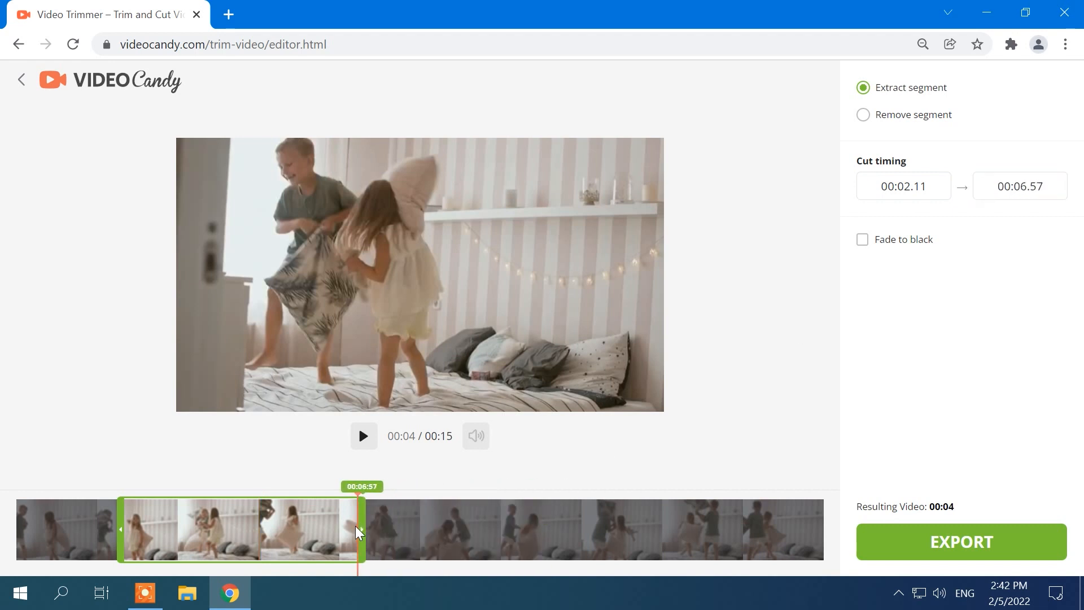
left_click_drag(123, 529, 238, 529)
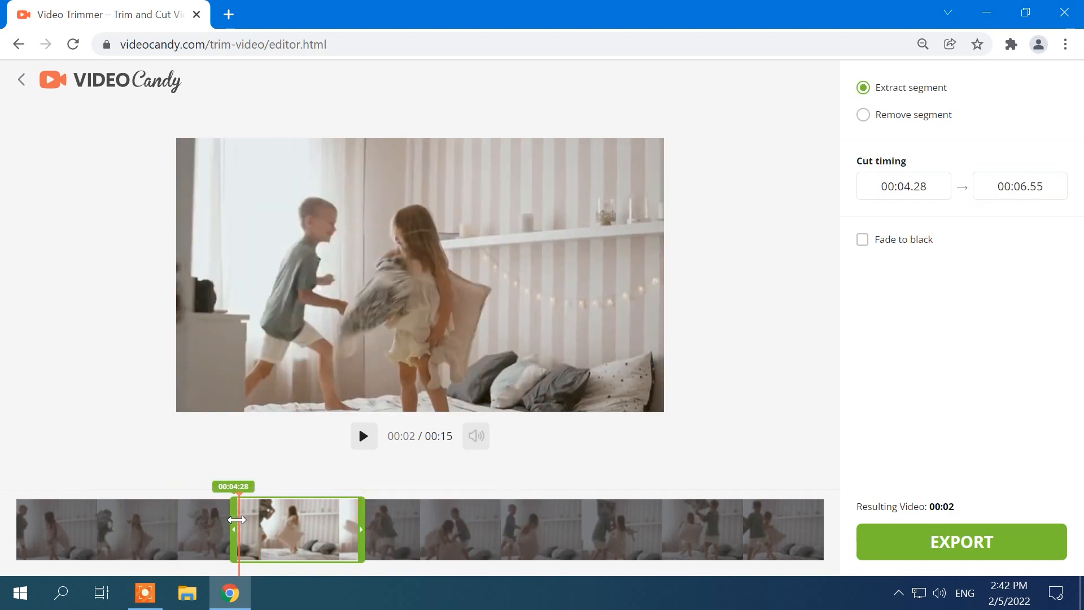
left_click_drag(360, 529, 608, 529)
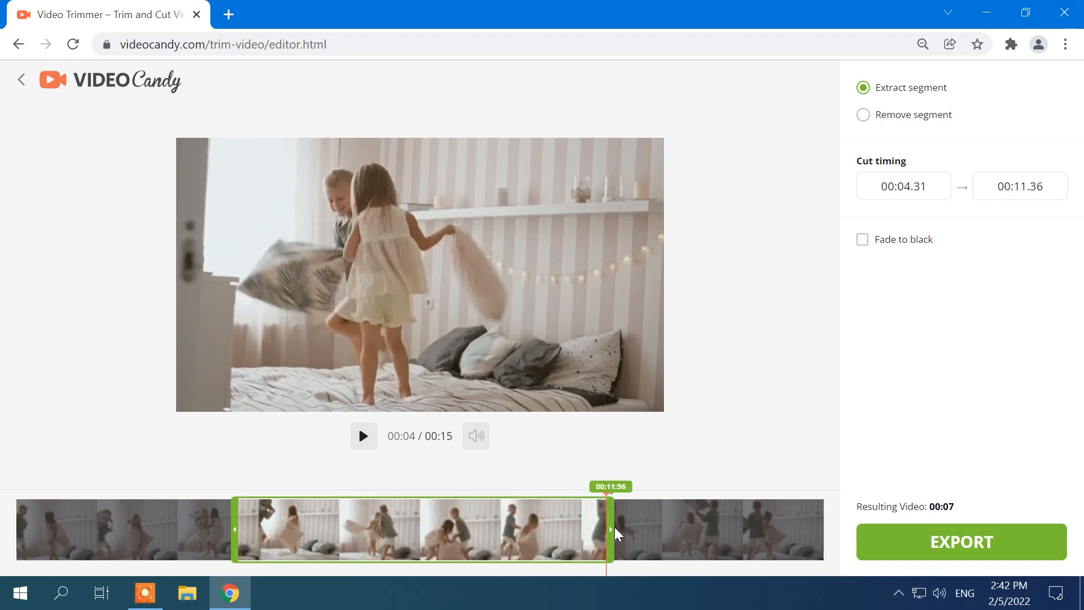
left_click_drag(609, 529, 636, 512)
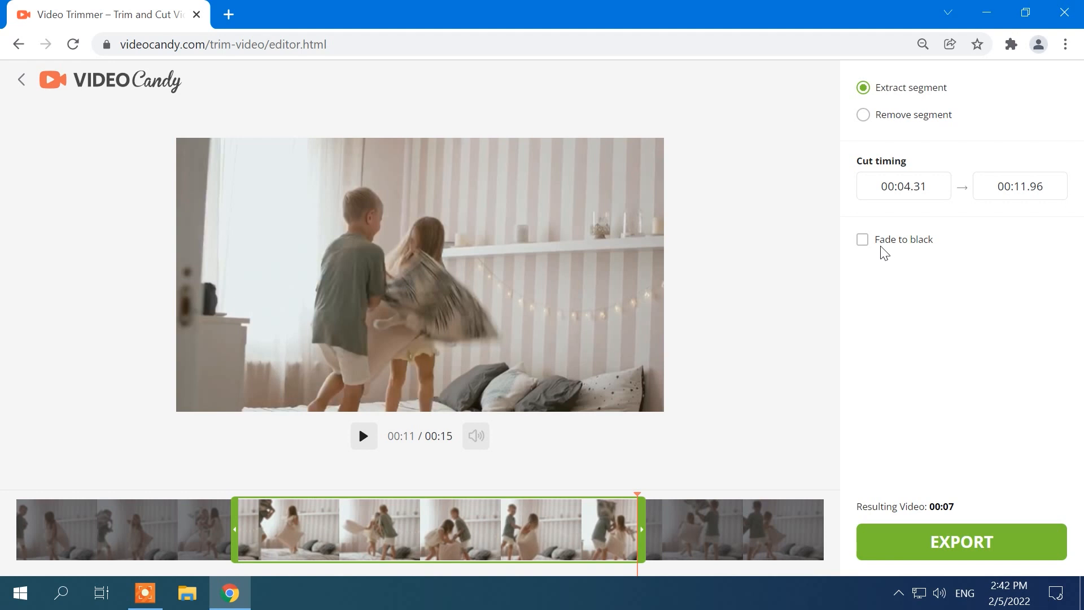
Enable Fade to black, preview the clip briefly, and export the trimmed result
left_click(862, 239)
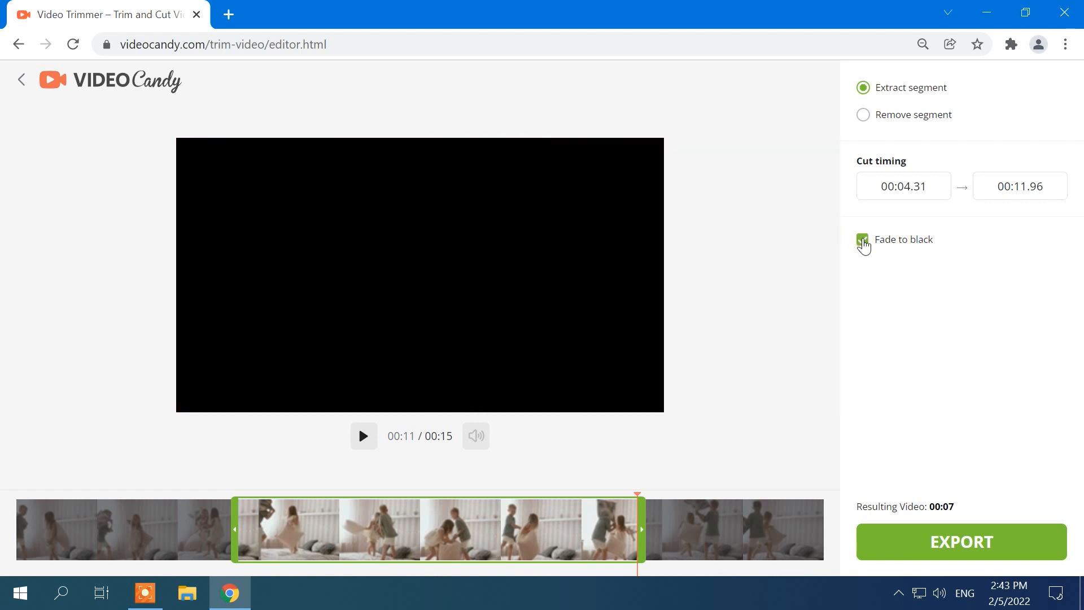
left_click(364, 437)
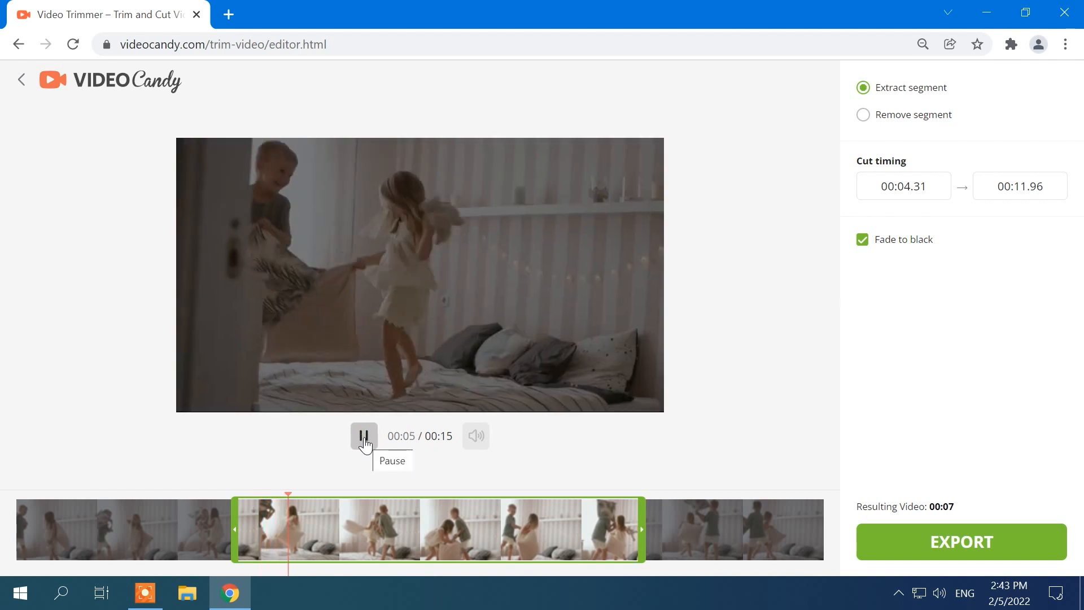
left_click(364, 436)
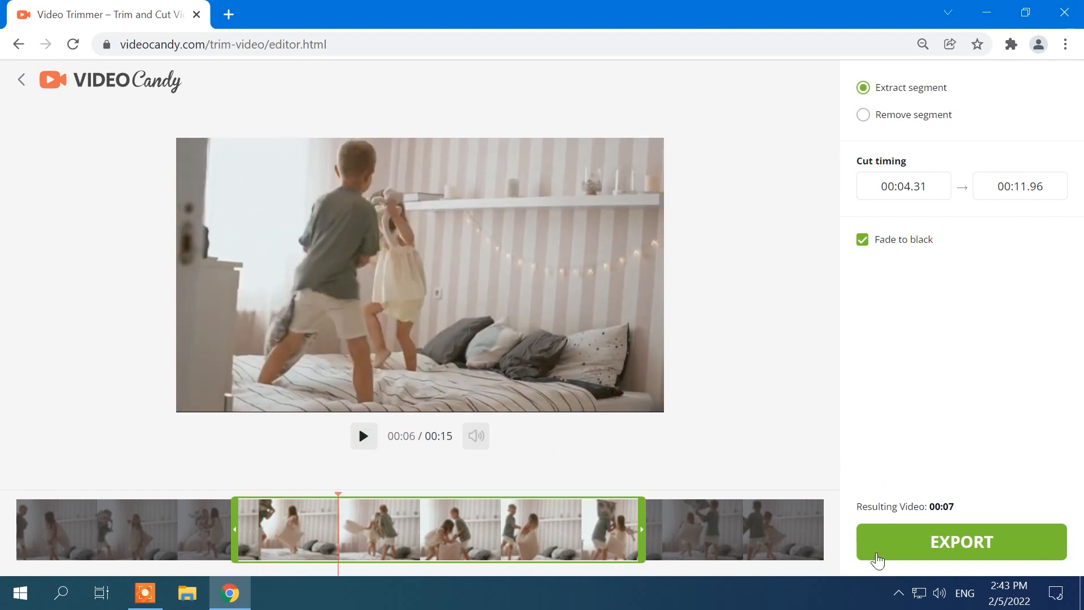
left_click(960, 542)
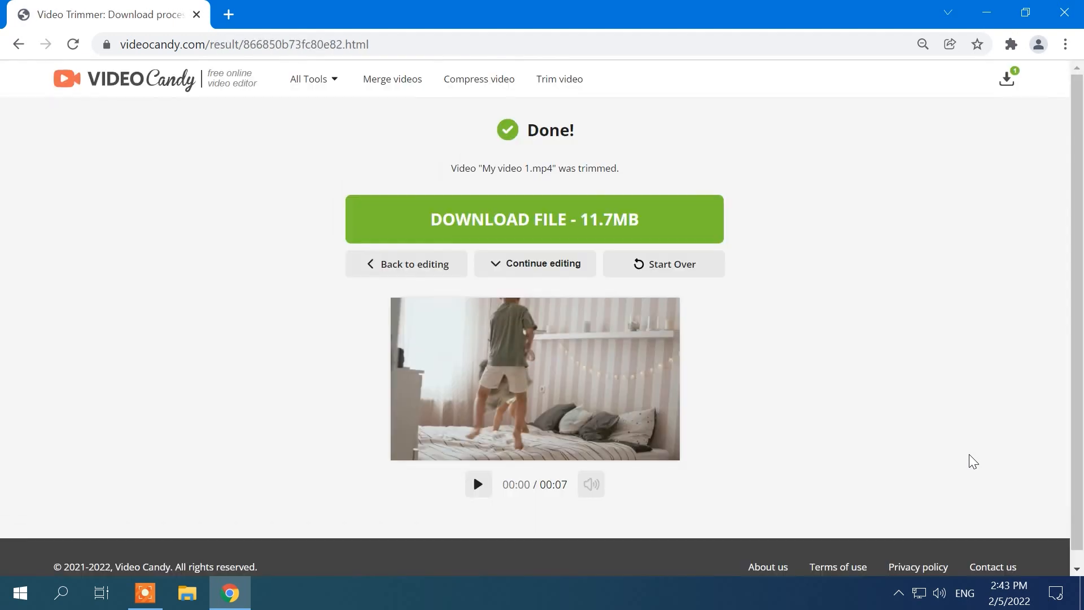
Download the trimmed file, then continue editing it in the Merge tool
left_click(535, 219)
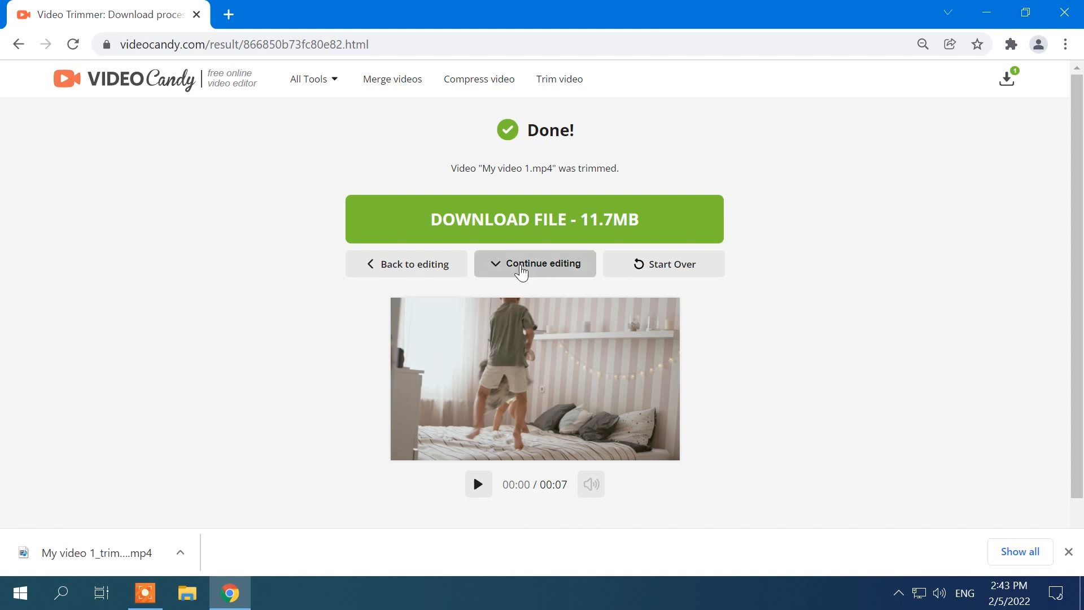
left_click(535, 264)
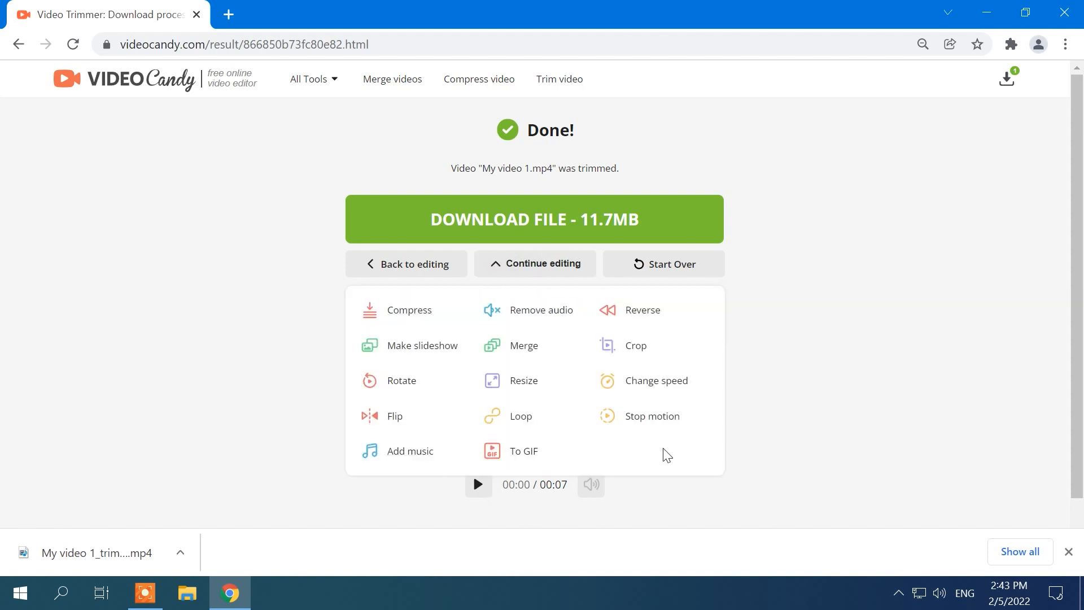
left_click(523, 345)
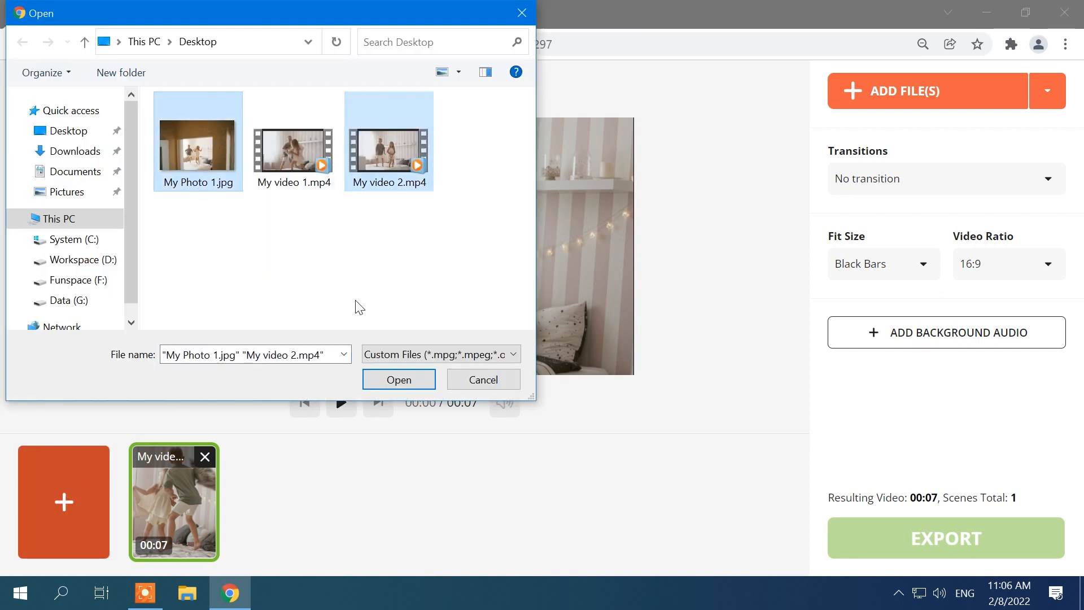
Add the photo and My video 2, place the video before the photo, set Fade to black transitions, and start adding background audio
left_click(398, 378)
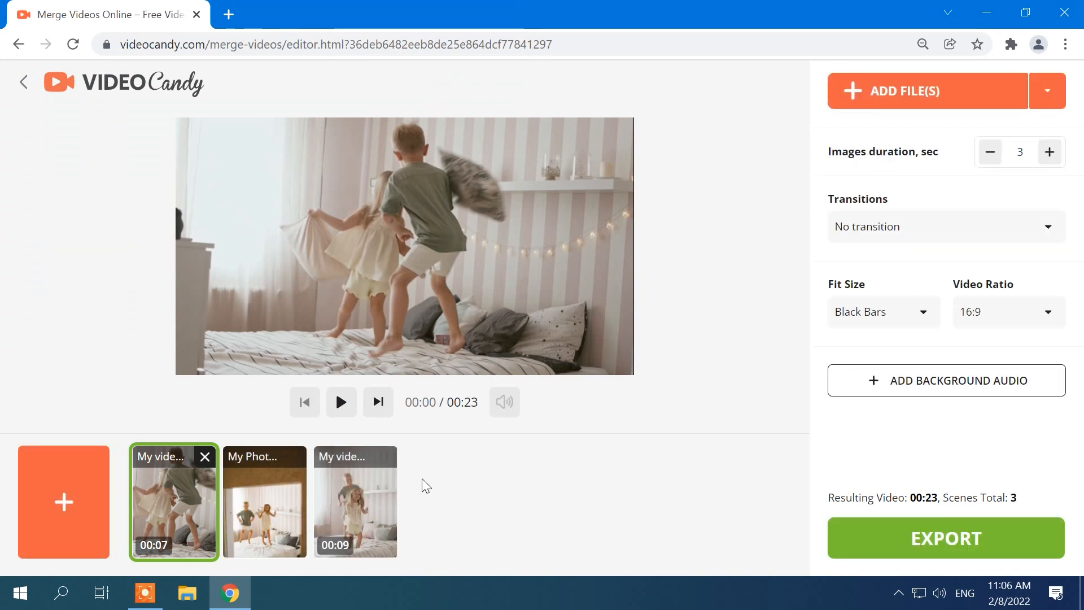
left_click_drag(264, 502, 355, 501)
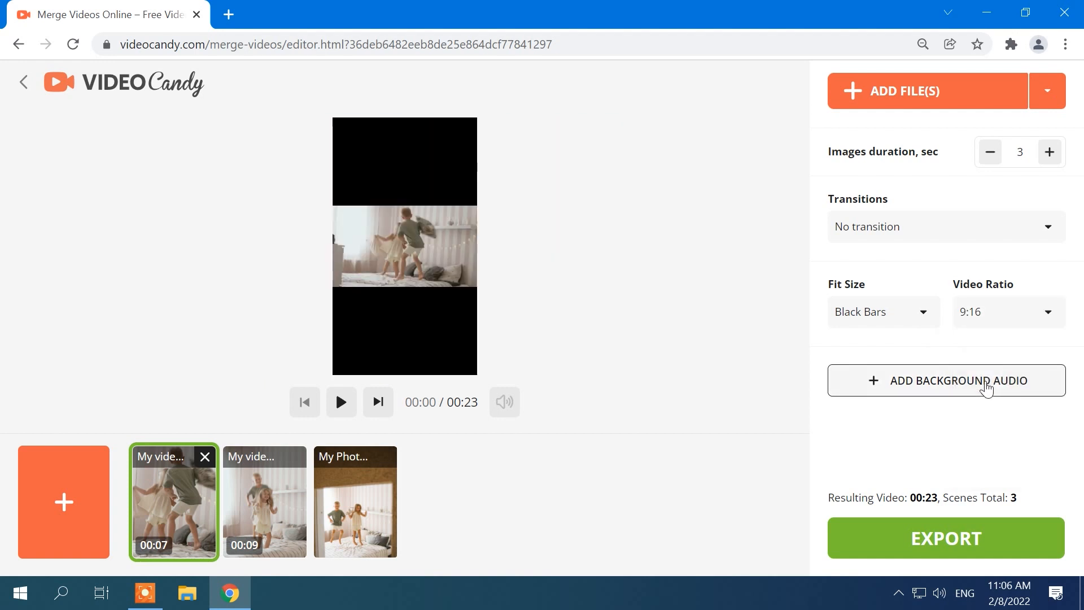
left_click(883, 312)
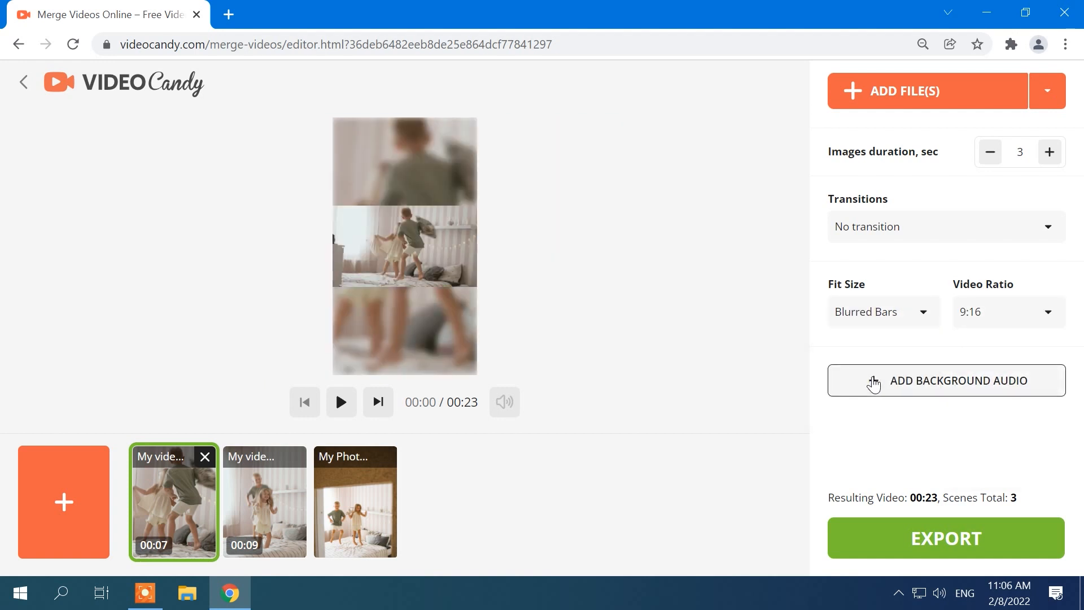
left_click(943, 226)
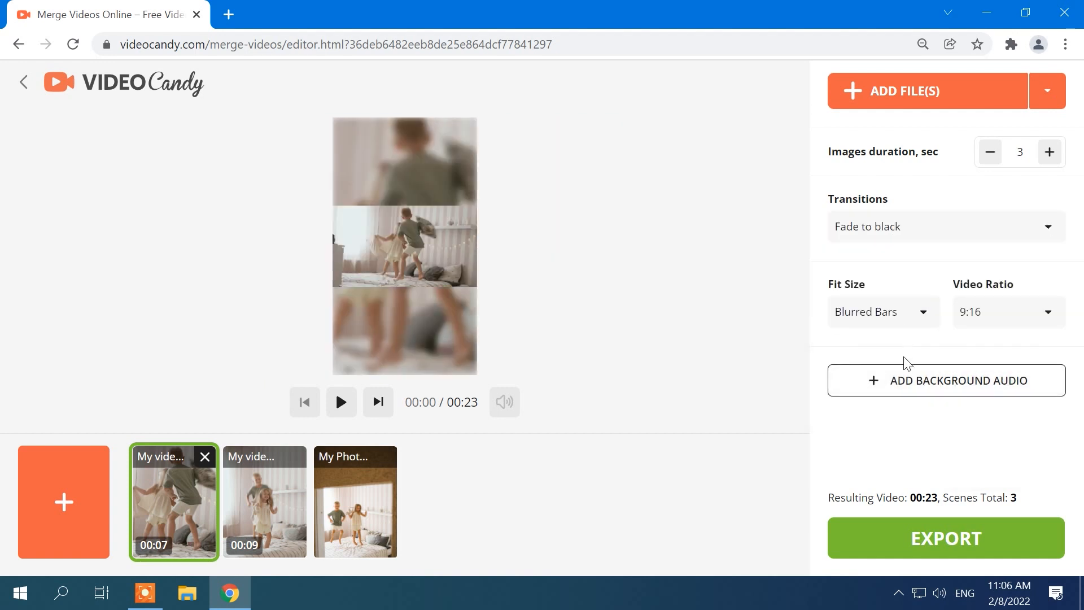
left_click(946, 380)
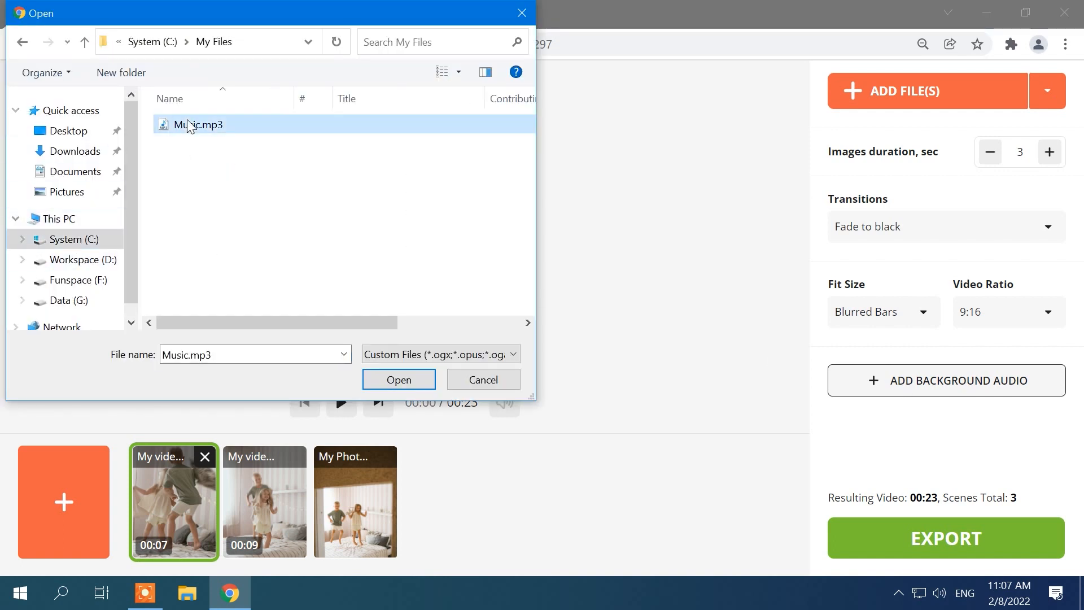
Attach Music.mp3 as looping background audio, raise image duration to 6 seconds, and play the preview
left_click(398, 379)
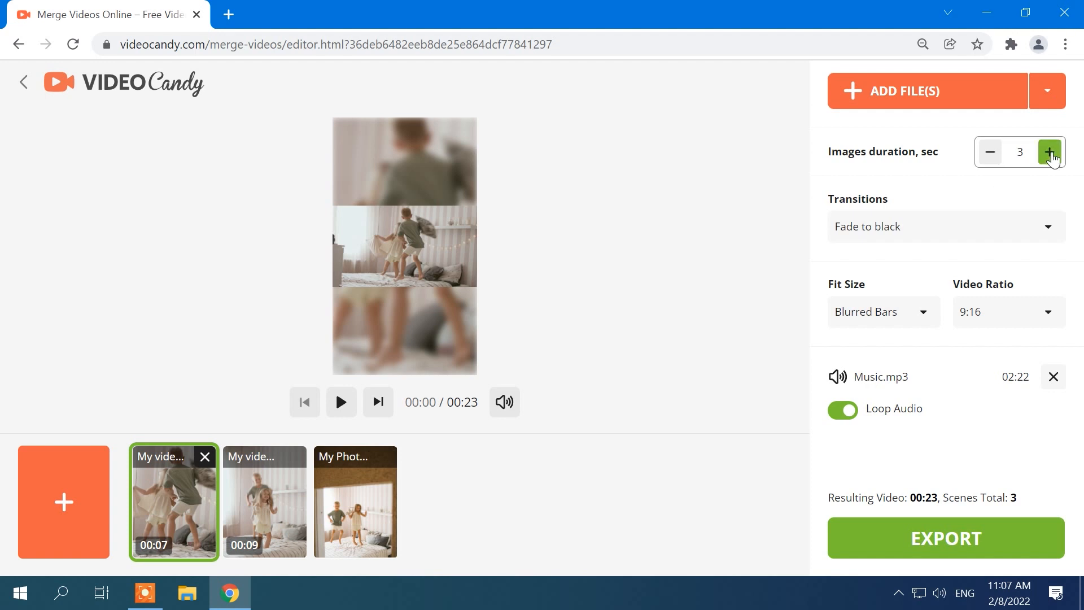
left_click(1048, 151)
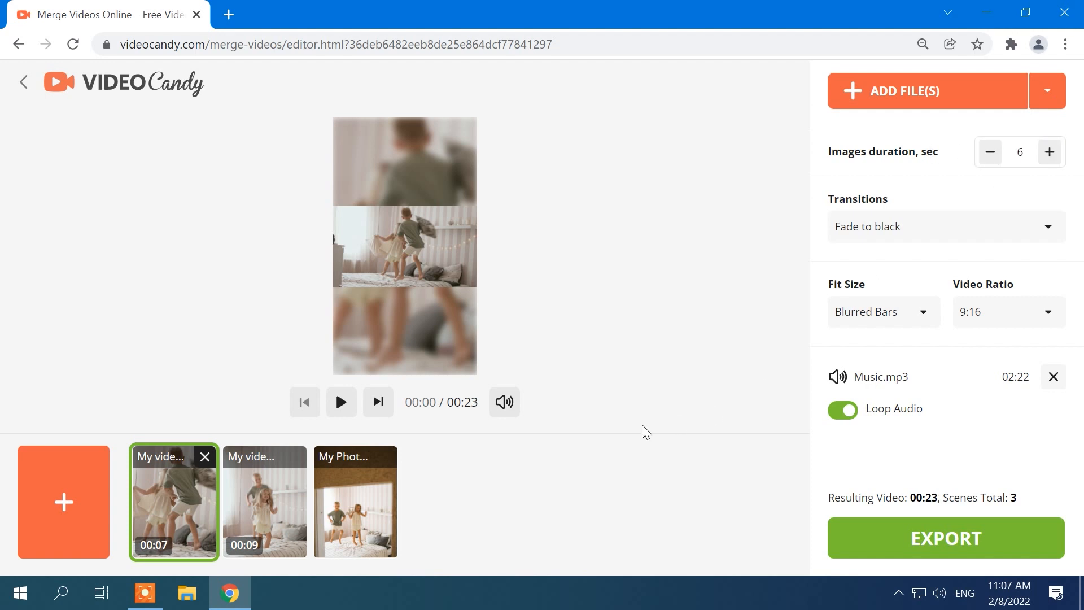
left_click(340, 402)
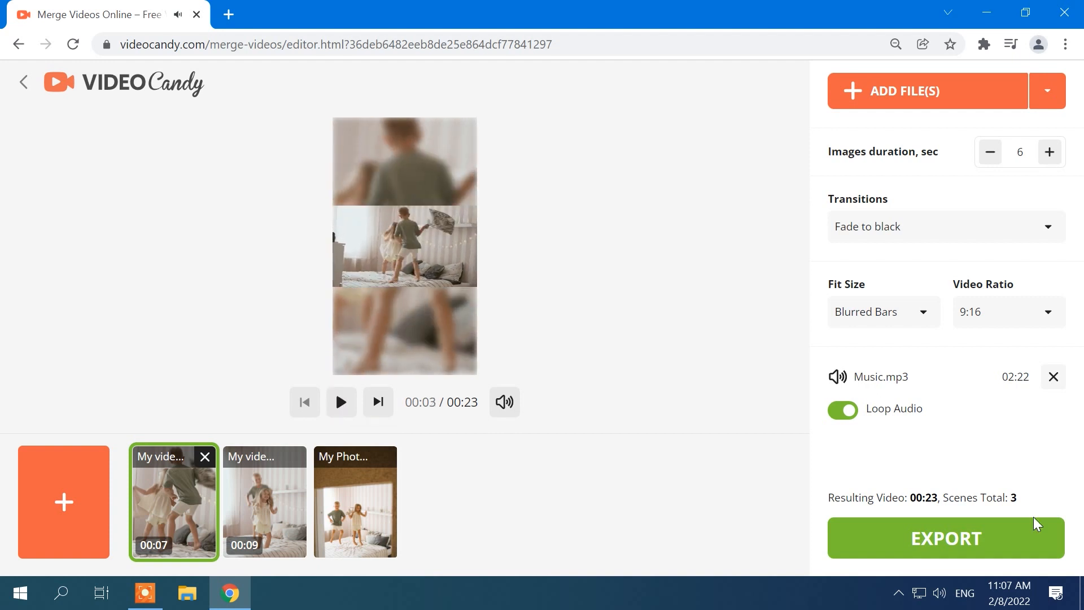
Export the merged three-file video to the Done page
left_click(945, 538)
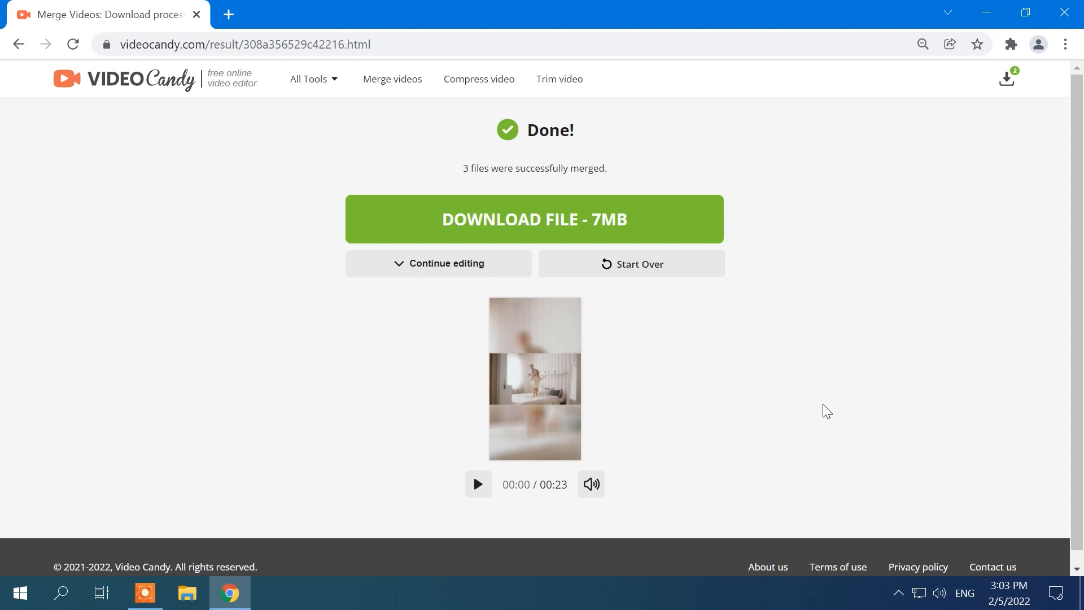
Continue editing the merged result in the Resize tool
left_click(438, 264)
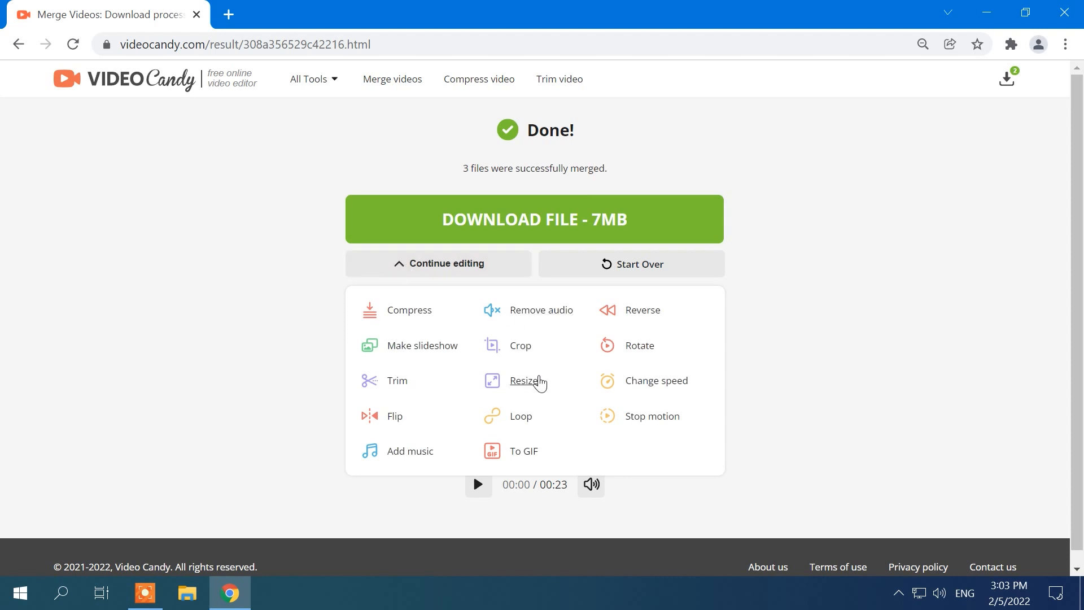
left_click(525, 380)
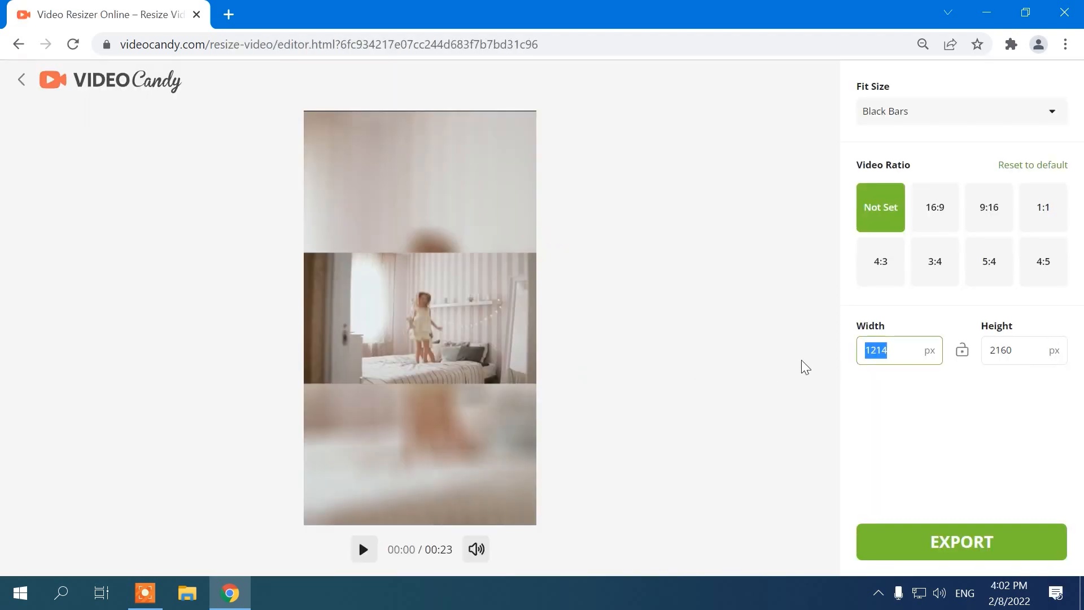
Set the height to 720, choose the 1:1 ratio, and try the blur and fill fit options
left_click(1016, 350)
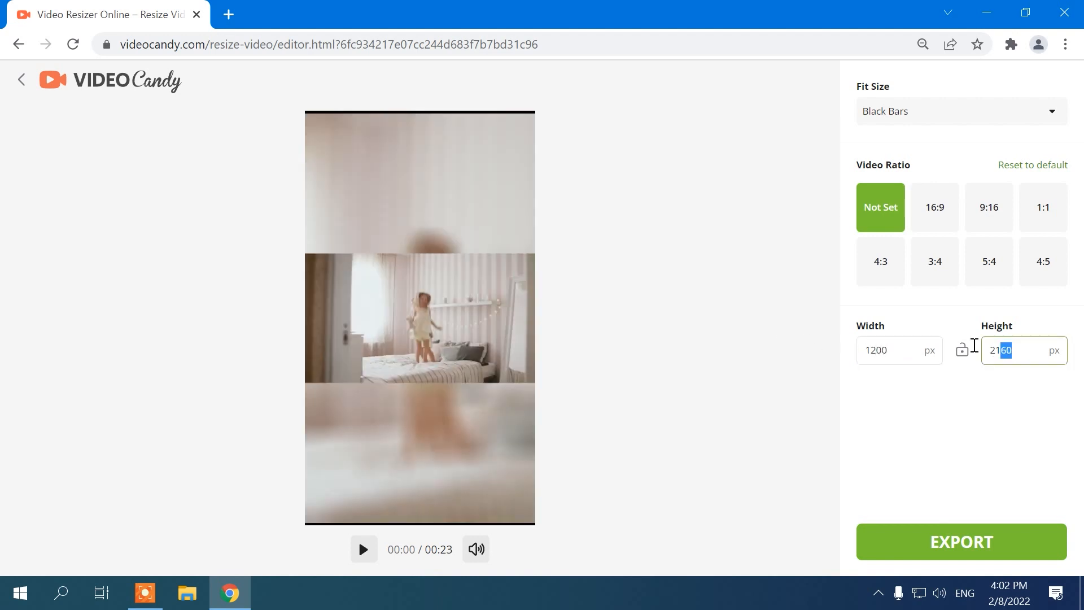
type("720")
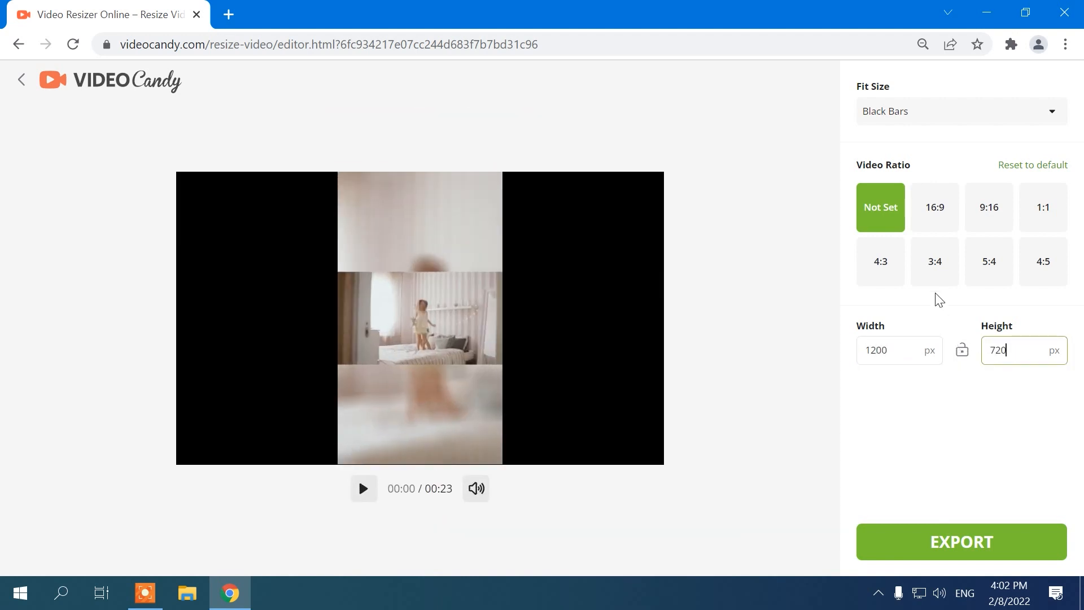
left_click(1043, 206)
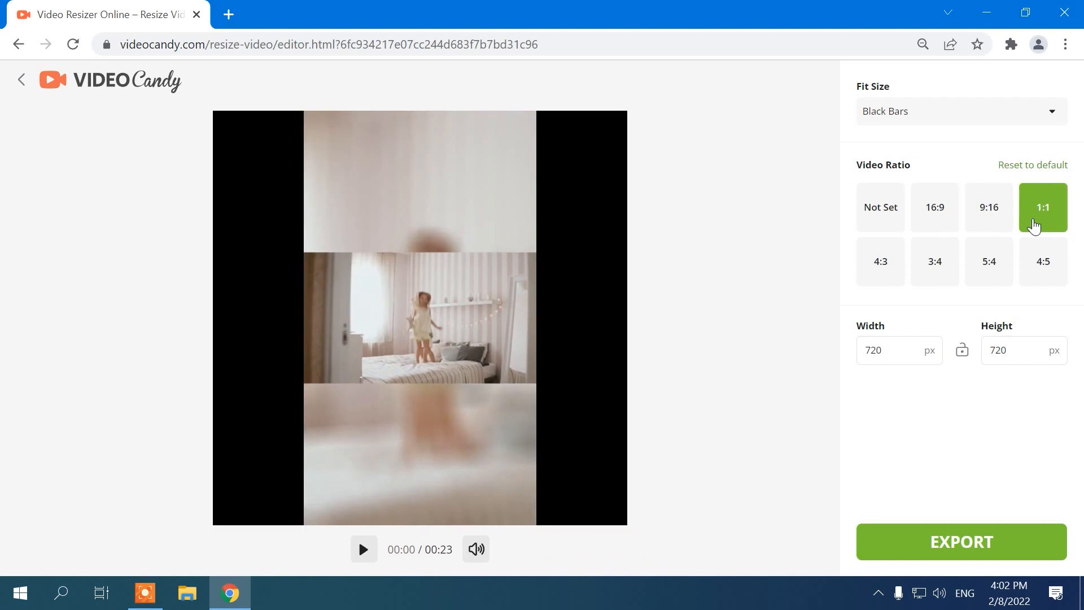
left_click(960, 111)
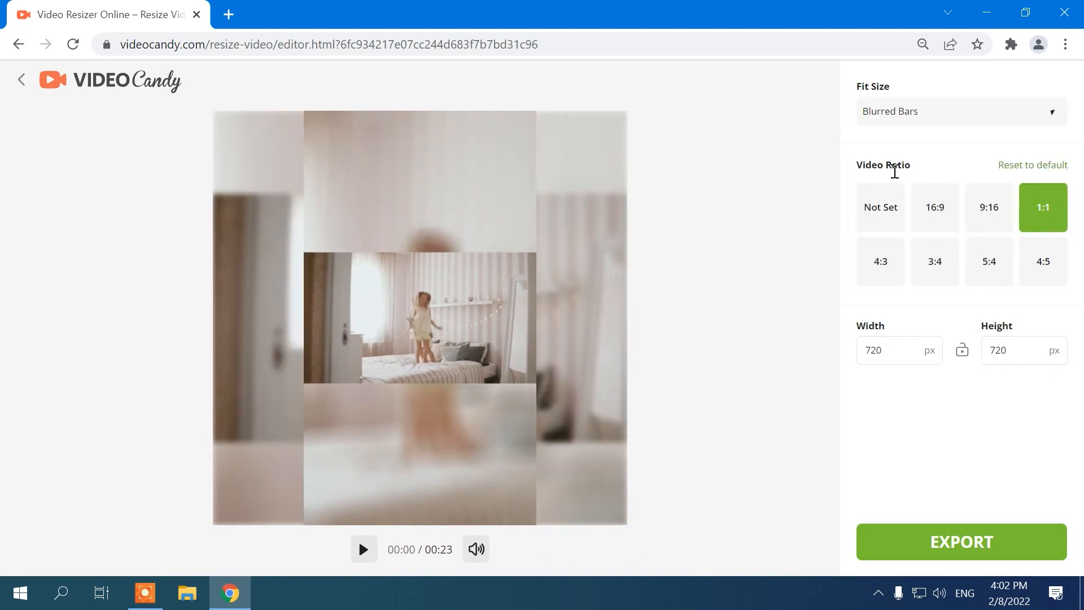
left_click(961, 111)
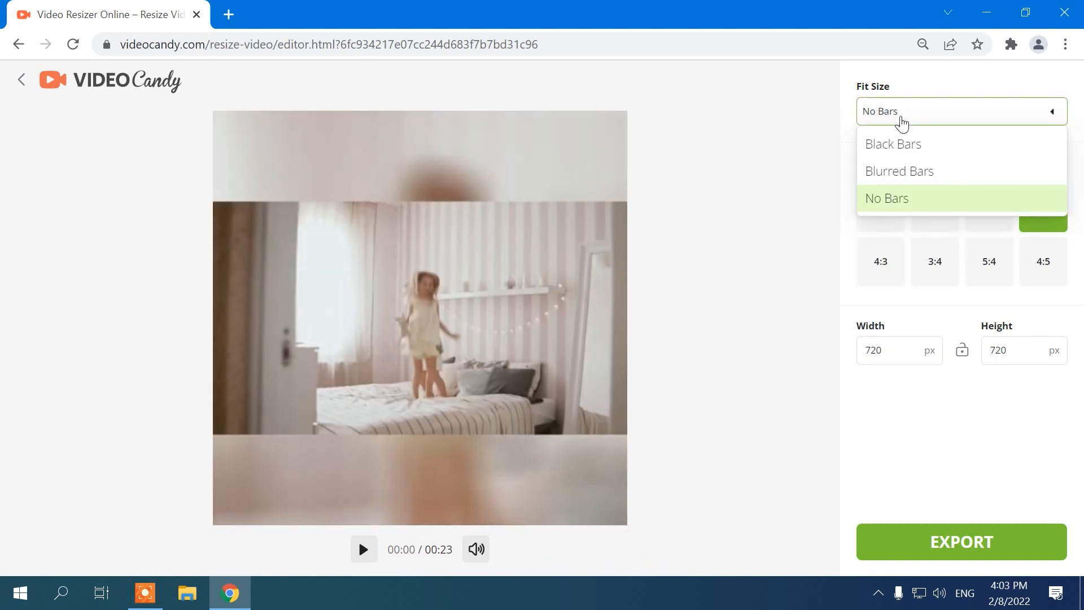
Keep Black Bars, preview the 720×720 square briefly, and export it
left_click(893, 144)
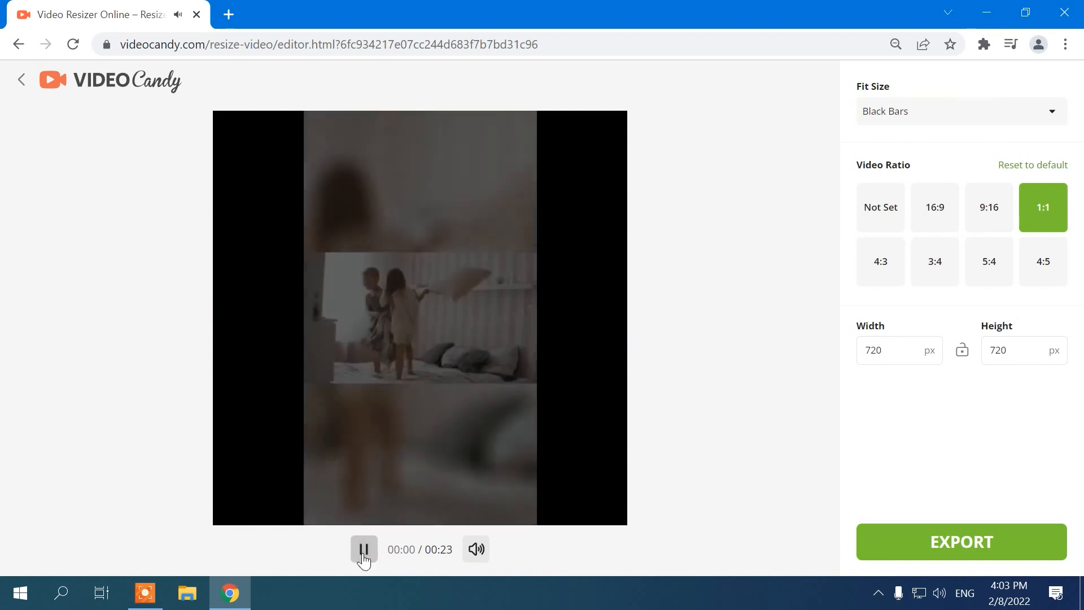
left_click(363, 549)
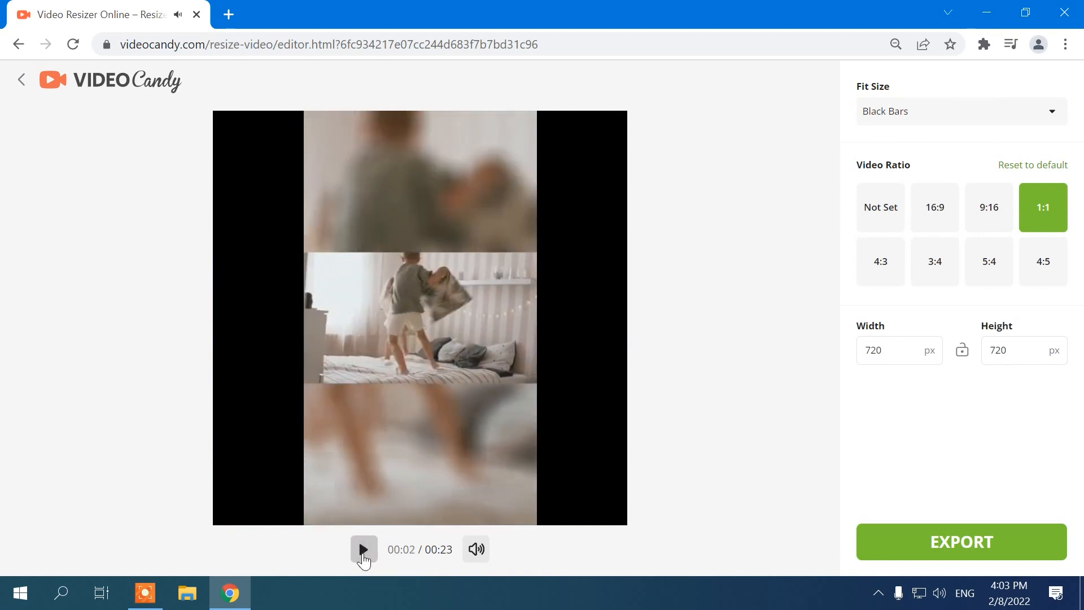
left_click(960, 542)
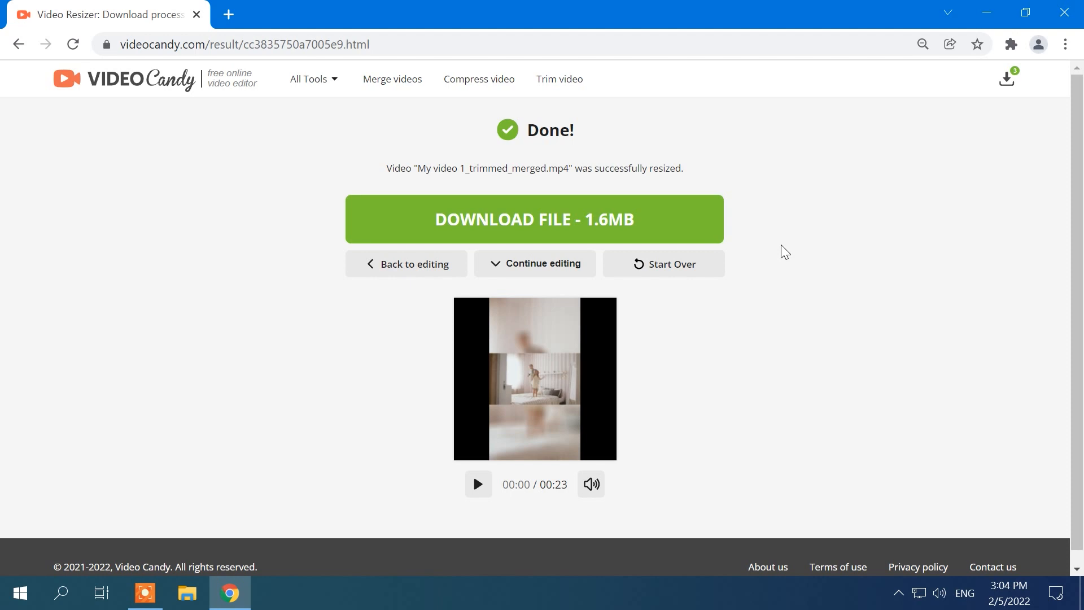
Compress the resized 1.6MB video to 1.5MB and start downloading the result
left_click(534, 264)
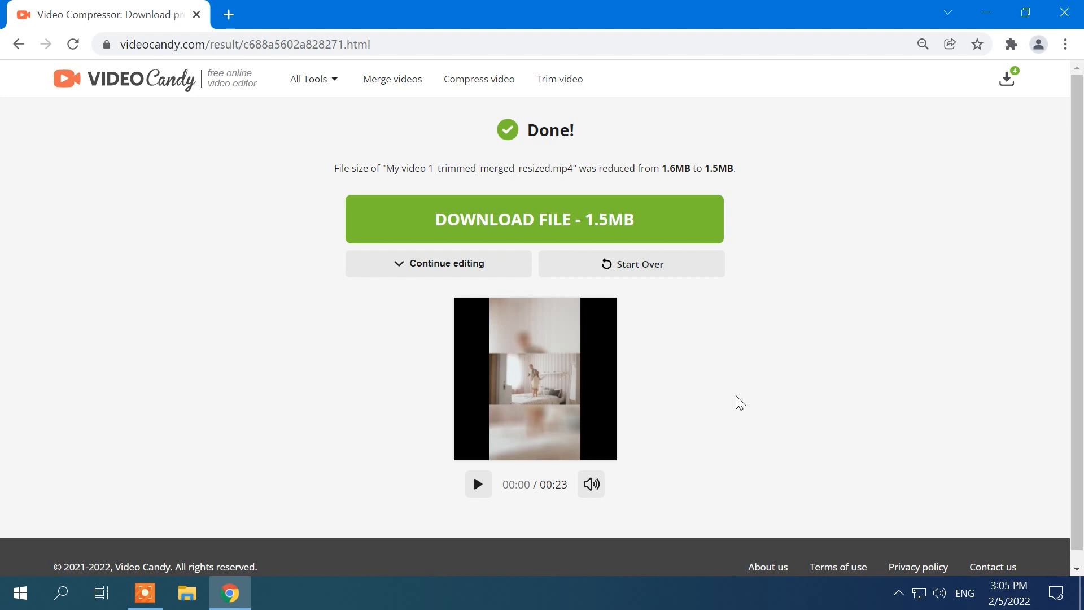
left_click(534, 219)
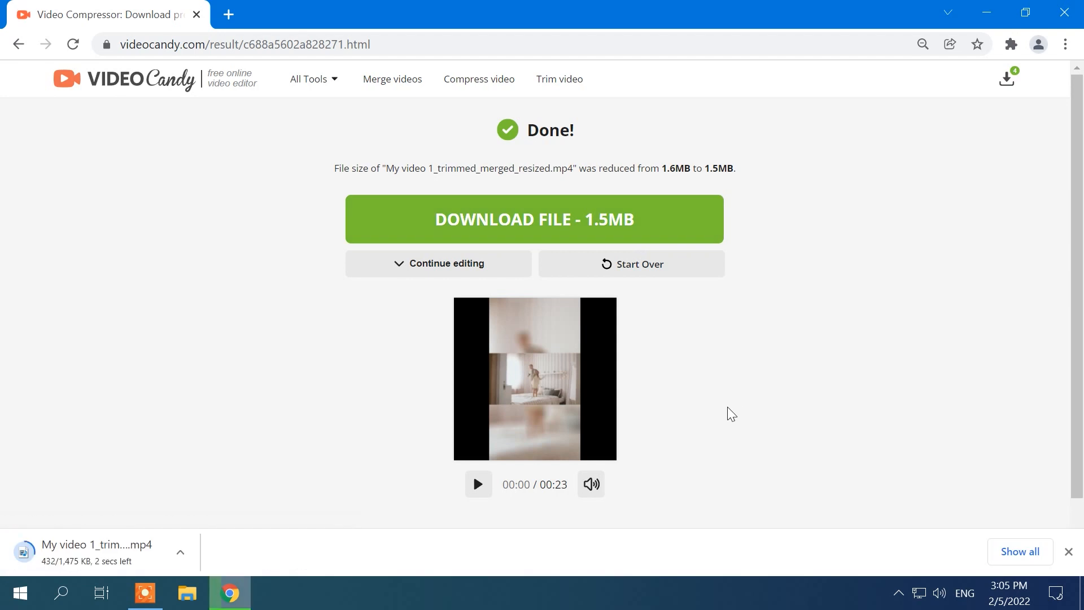